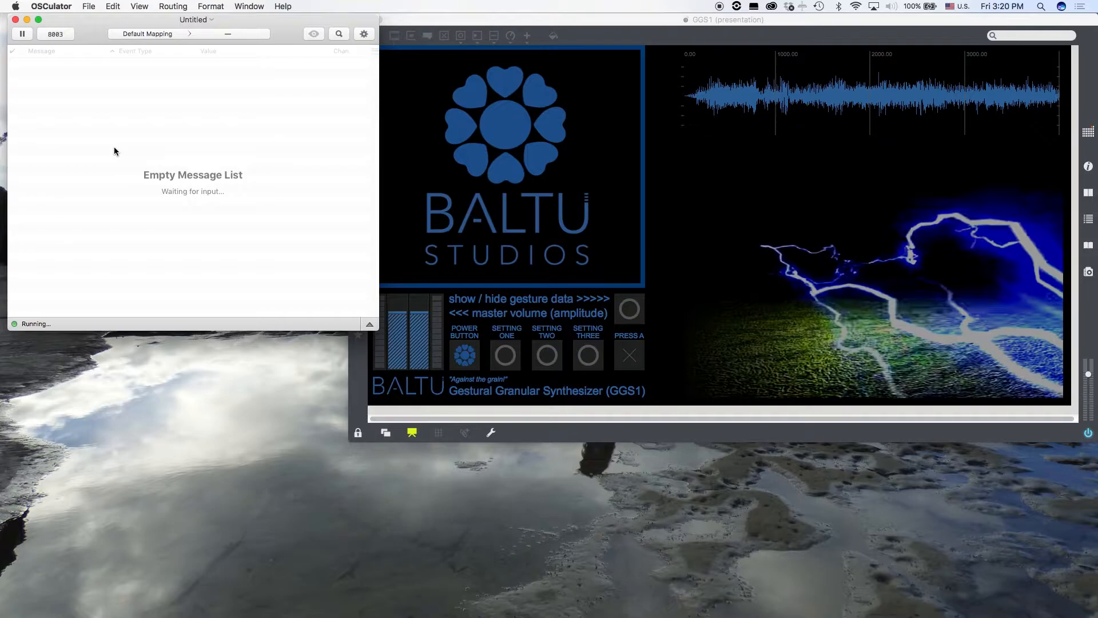
mouse_move(111, 140)
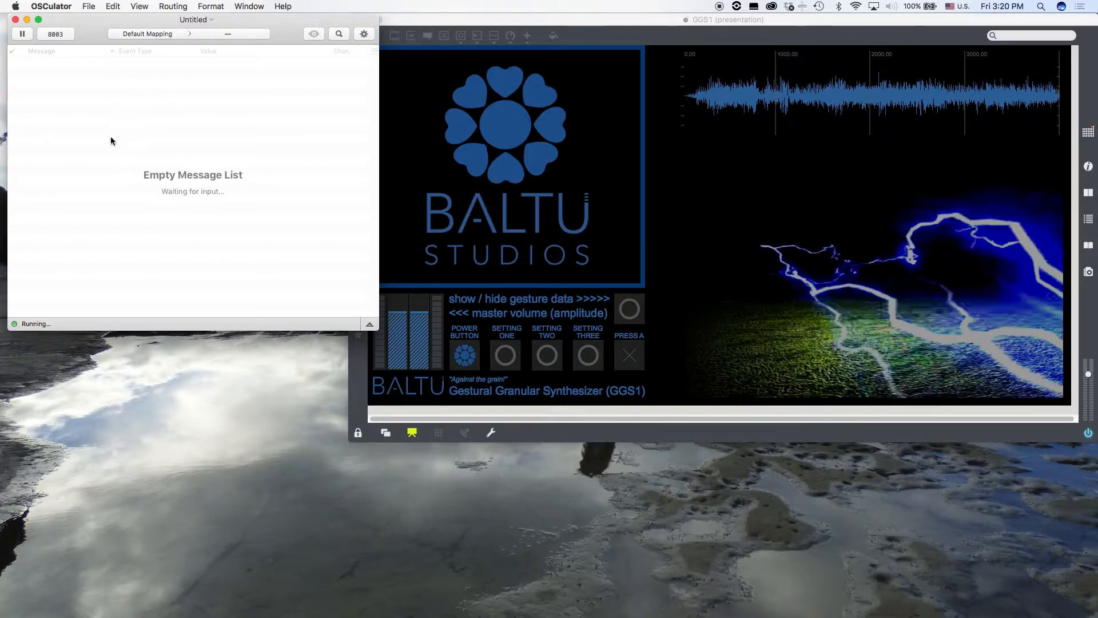
mouse_move(92, 132)
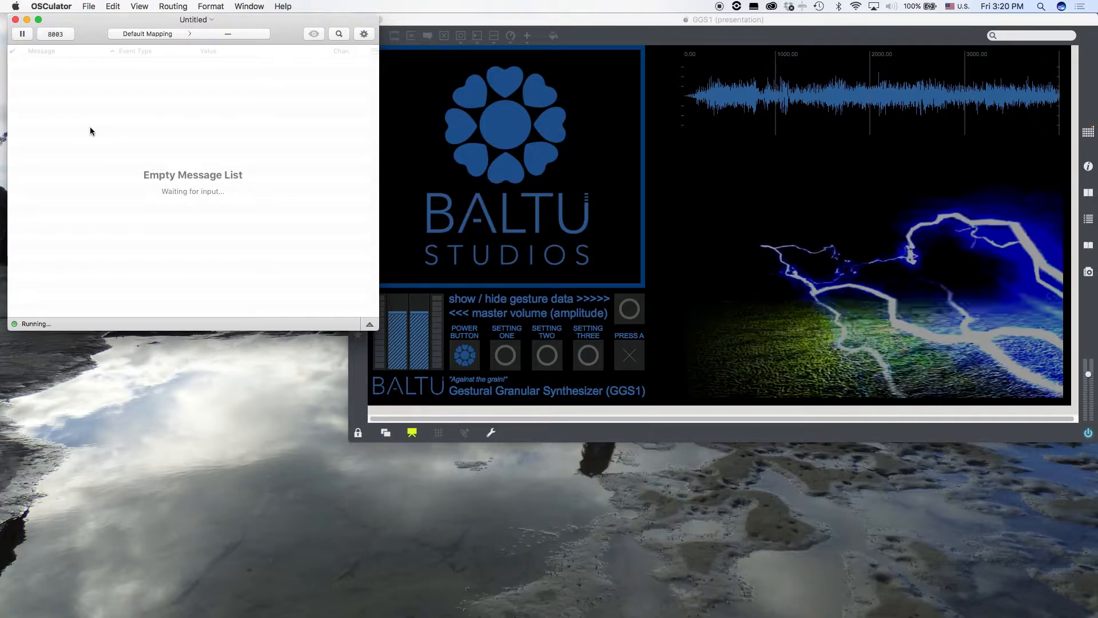
mouse_move(165, 153)
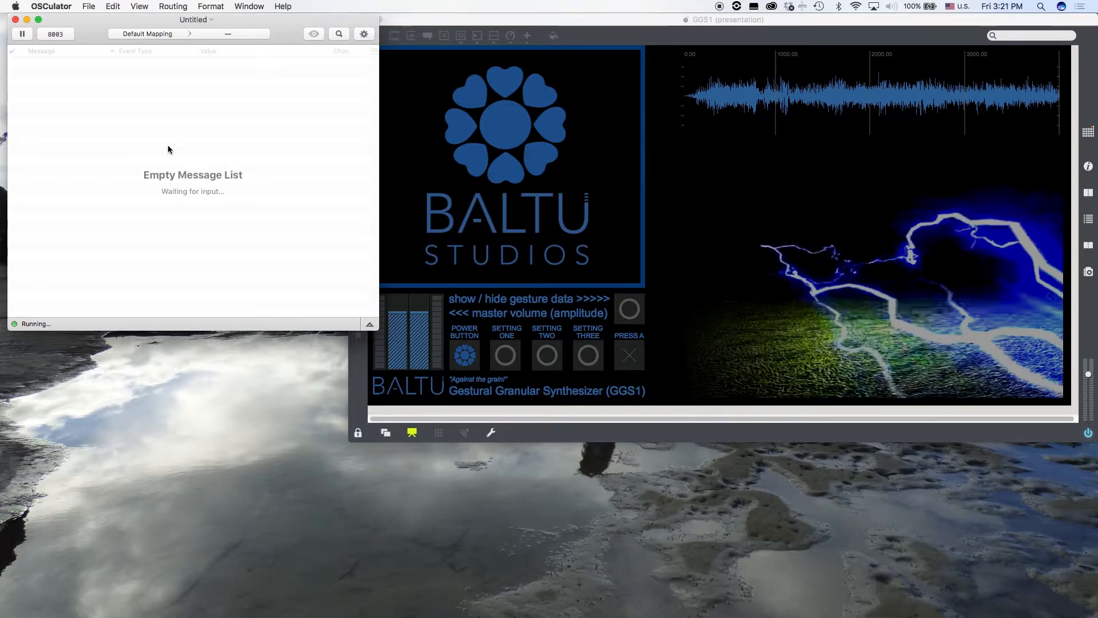
mouse_move(112, 162)
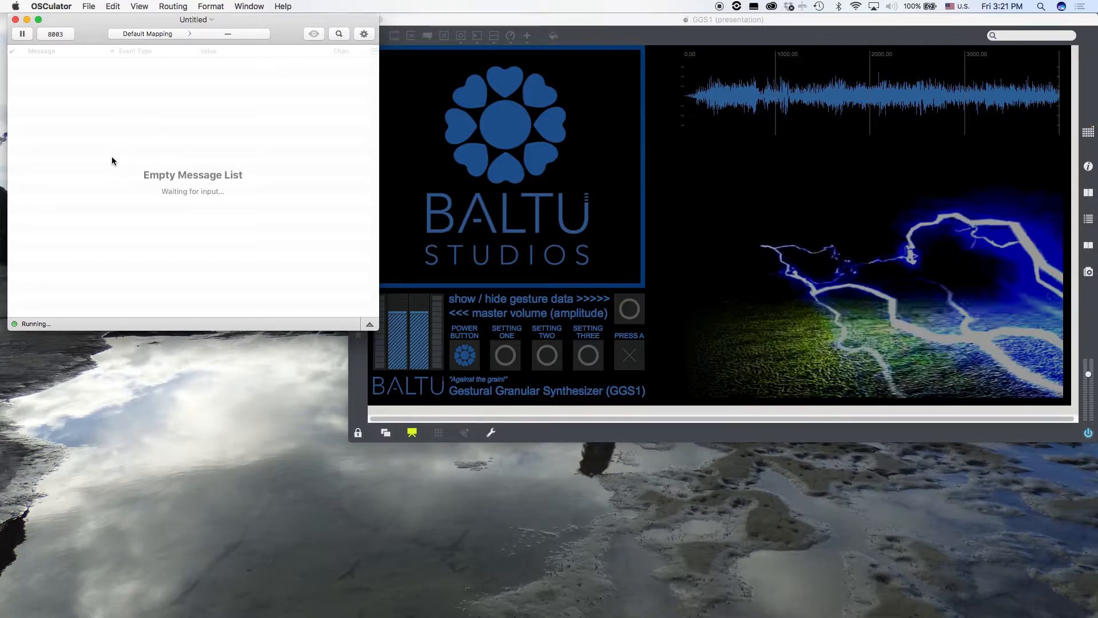
mouse_move(120, 168)
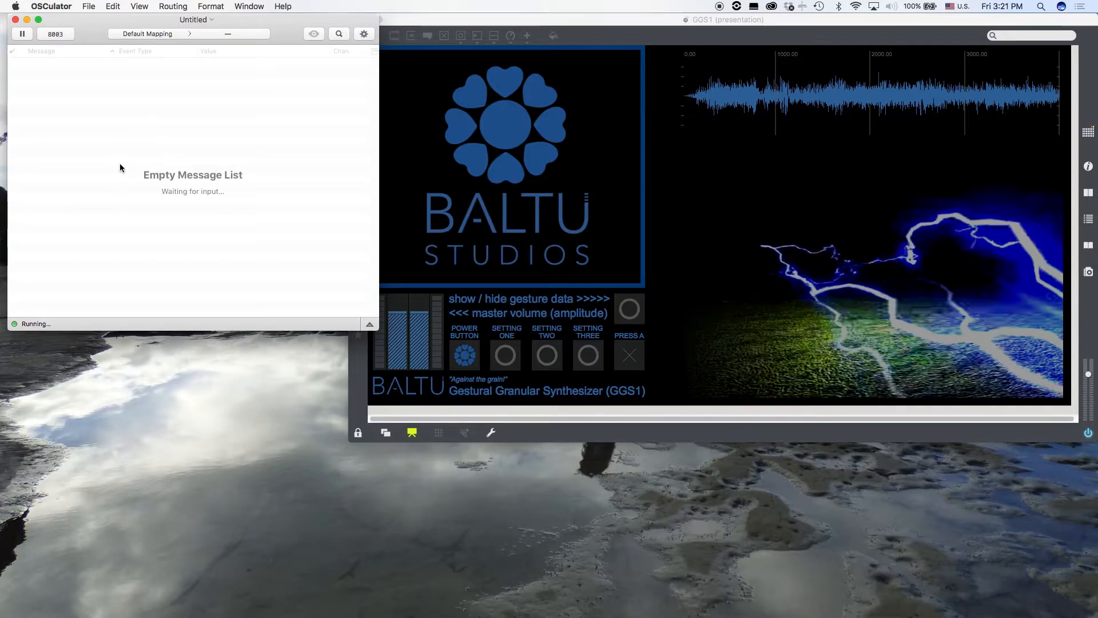
mouse_move(153, 217)
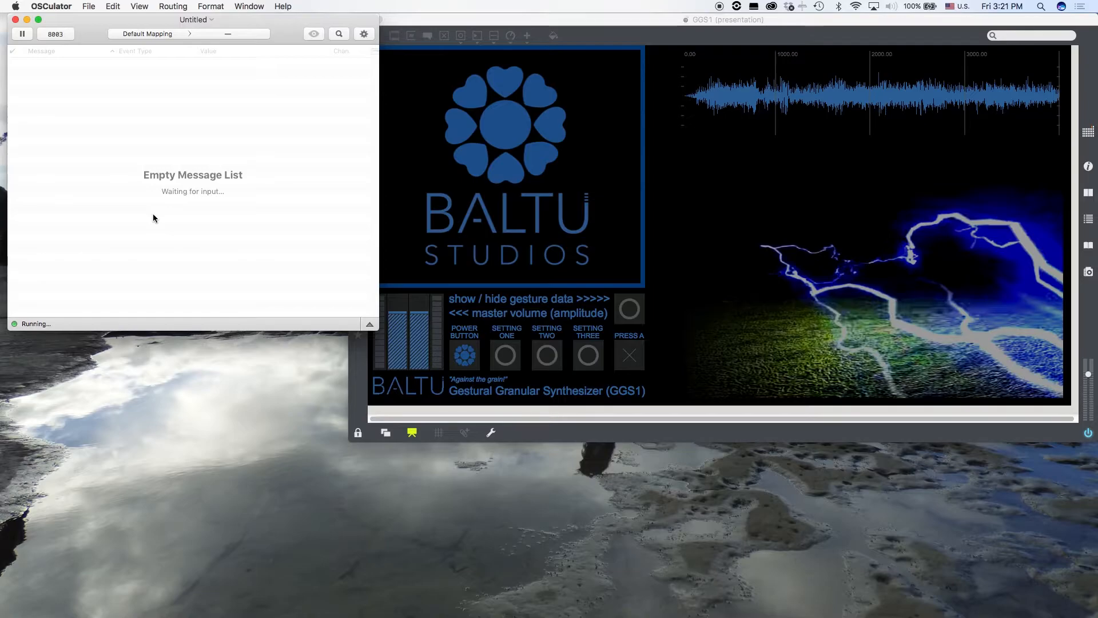
mouse_move(453, 5)
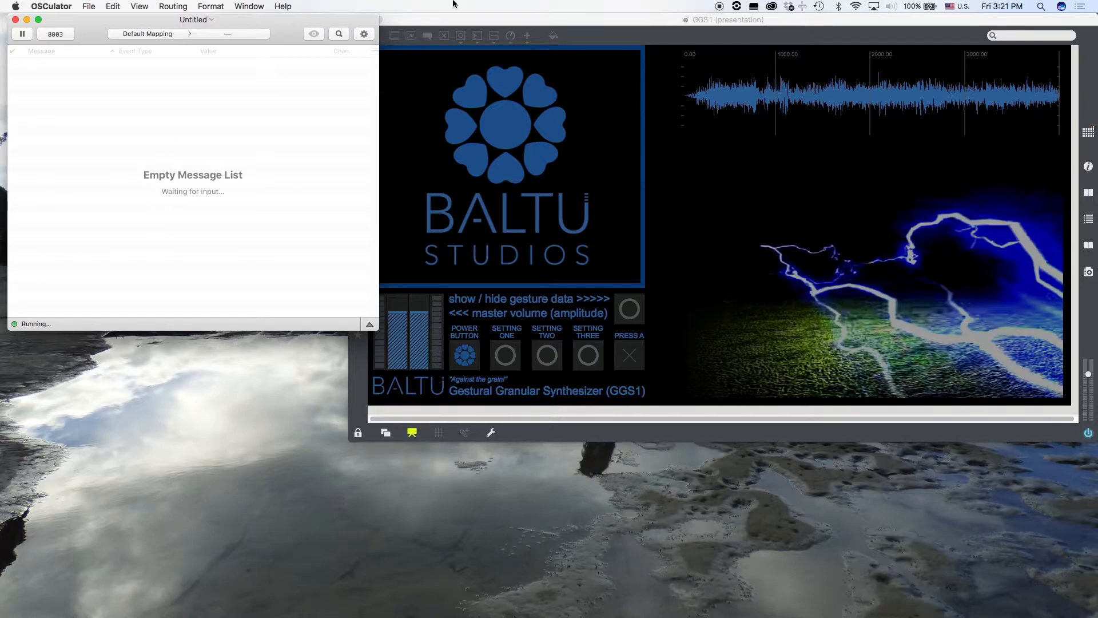
mouse_move(838, 9)
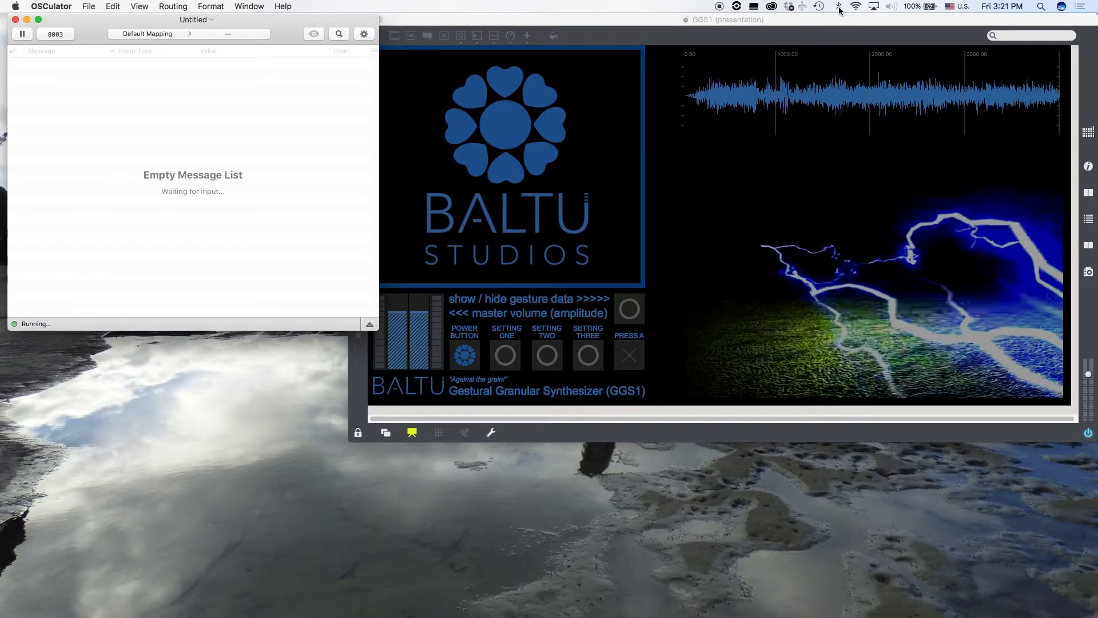
Step: Bring up the Parameters window, glance at MIDI templates, and return to the Wiimote device settings
left_click(838, 7)
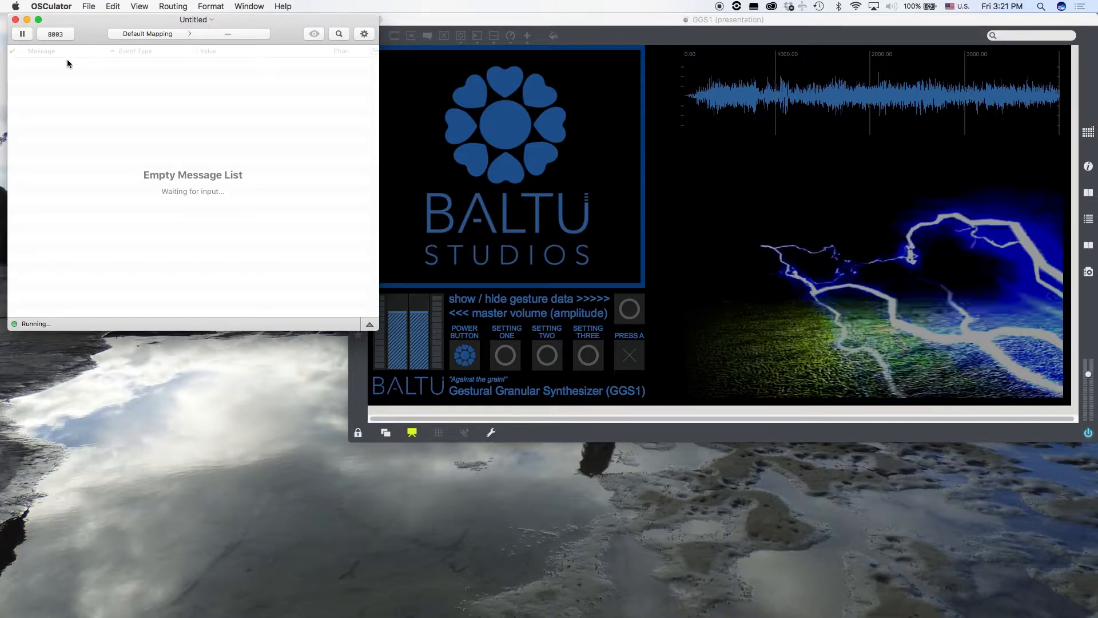
mouse_move(95, 26)
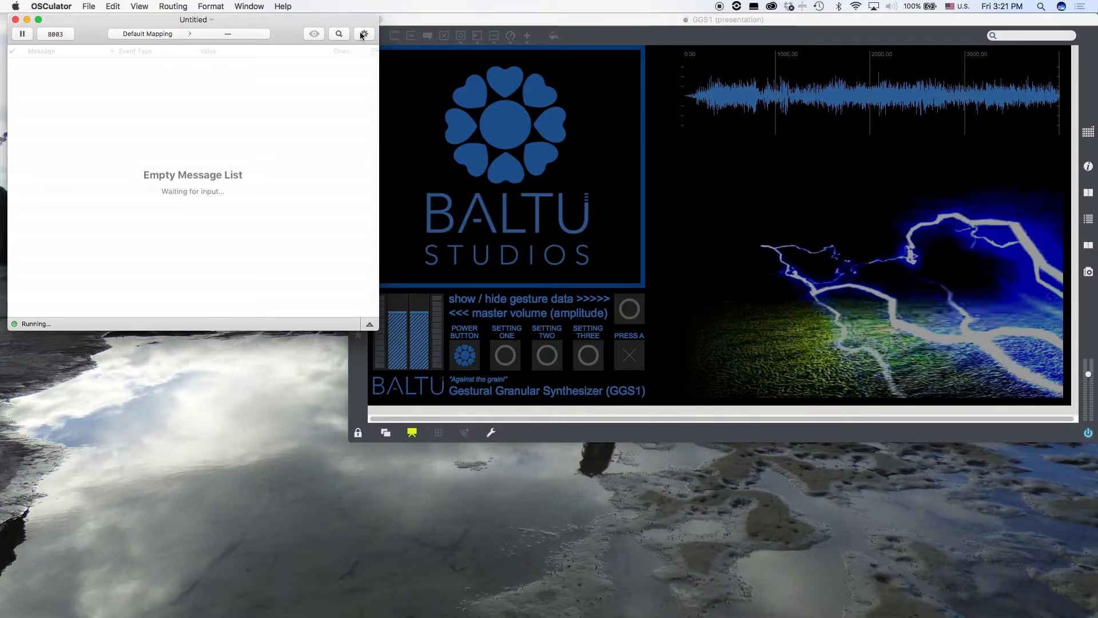
left_click(364, 33)
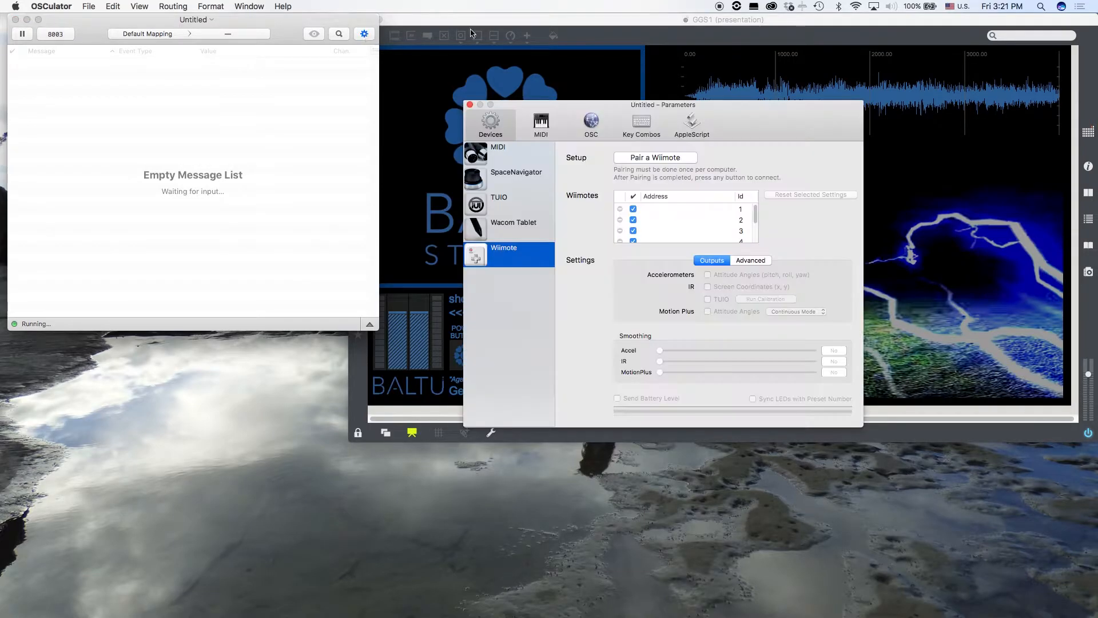
left_click_drag(663, 104, 630, 41)
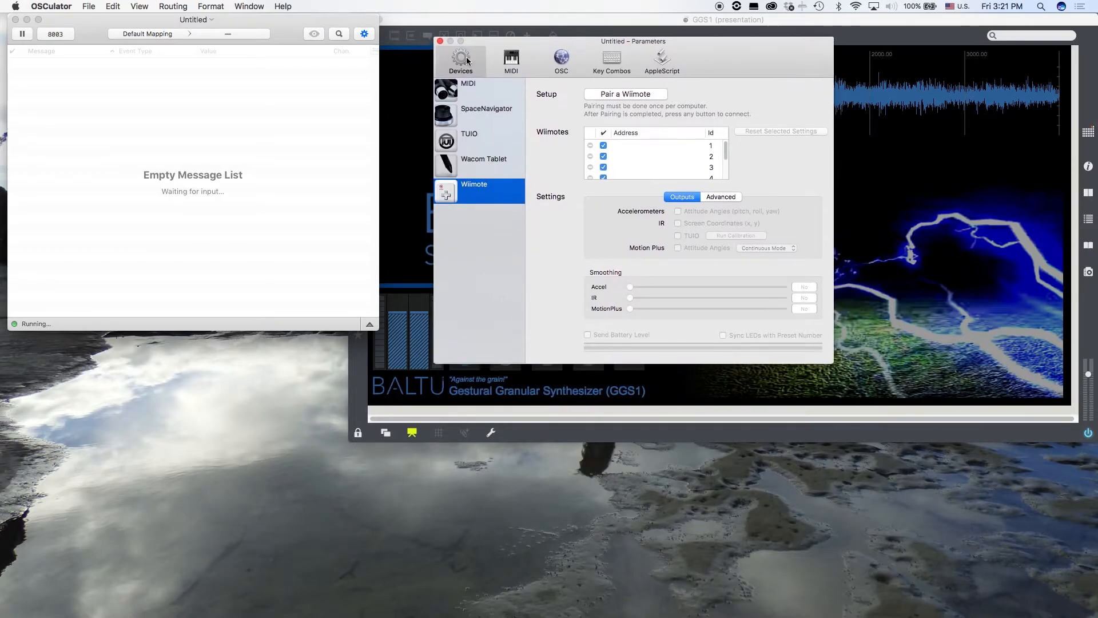
left_click(510, 60)
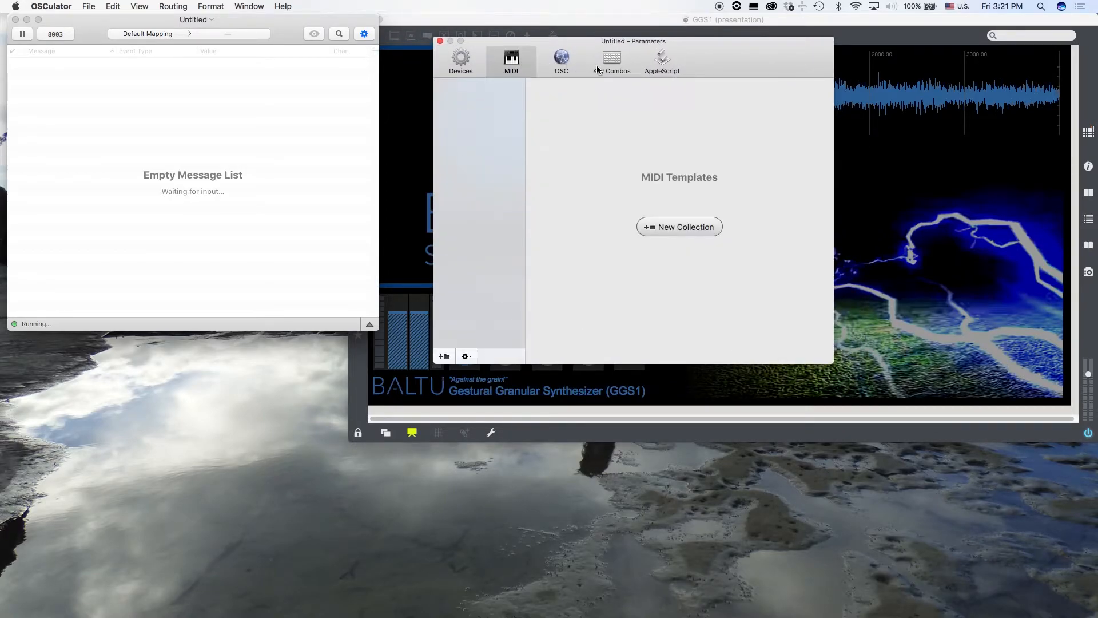
left_click(460, 59)
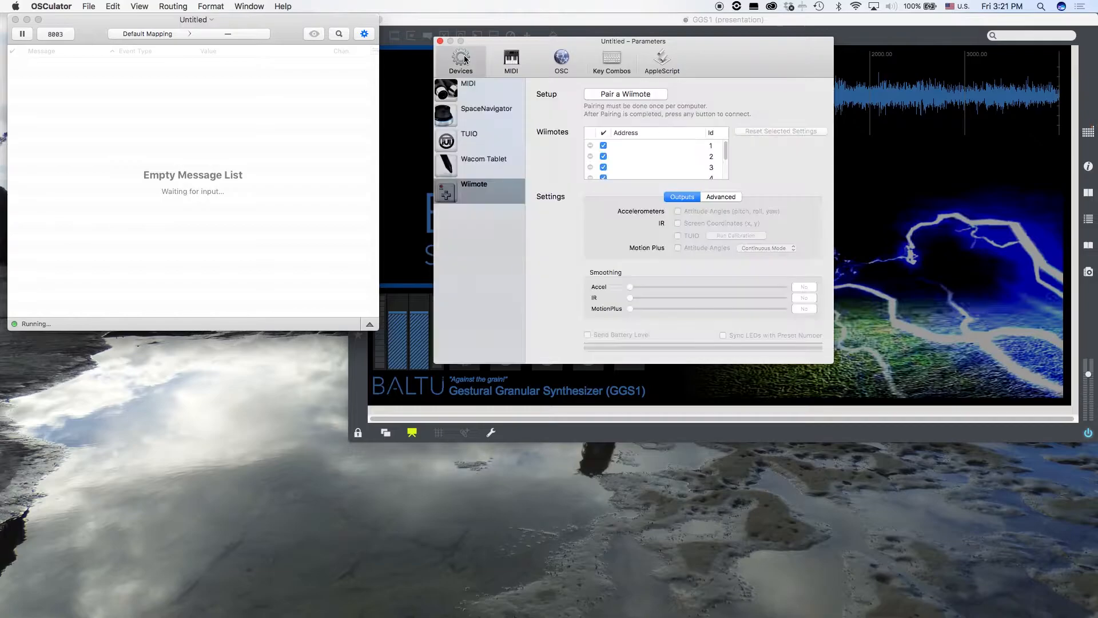
mouse_move(480, 63)
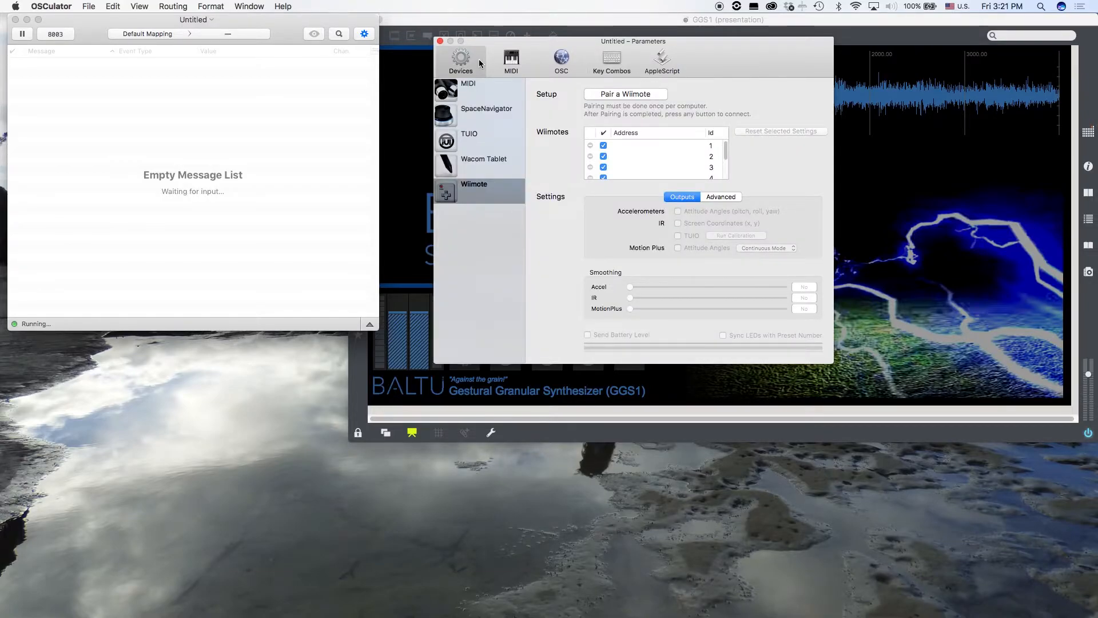
mouse_move(697, 93)
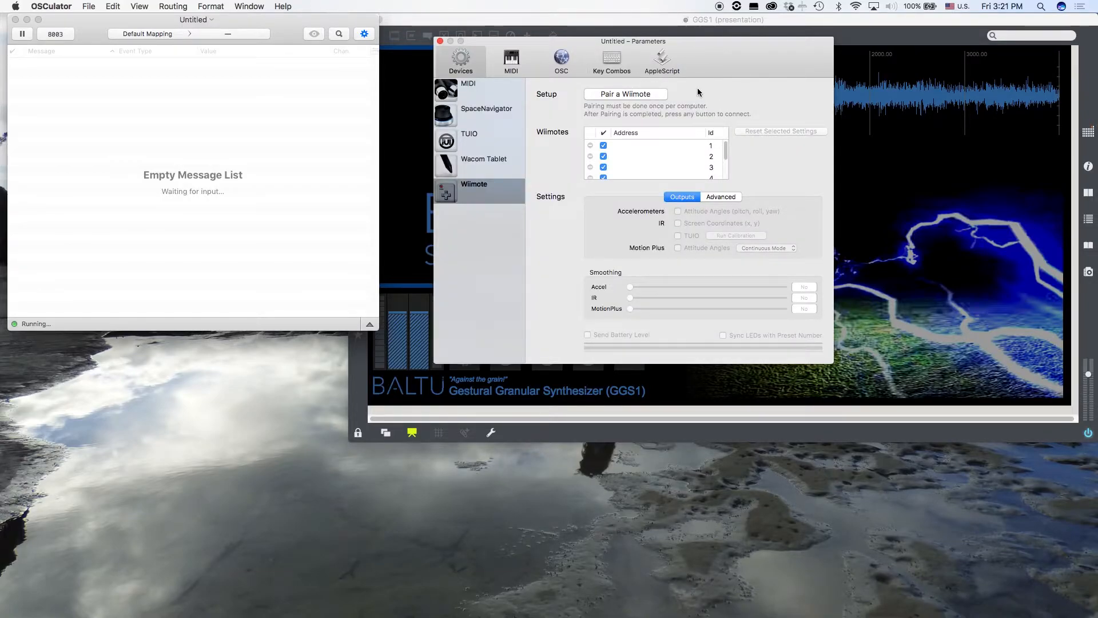
mouse_move(625, 94)
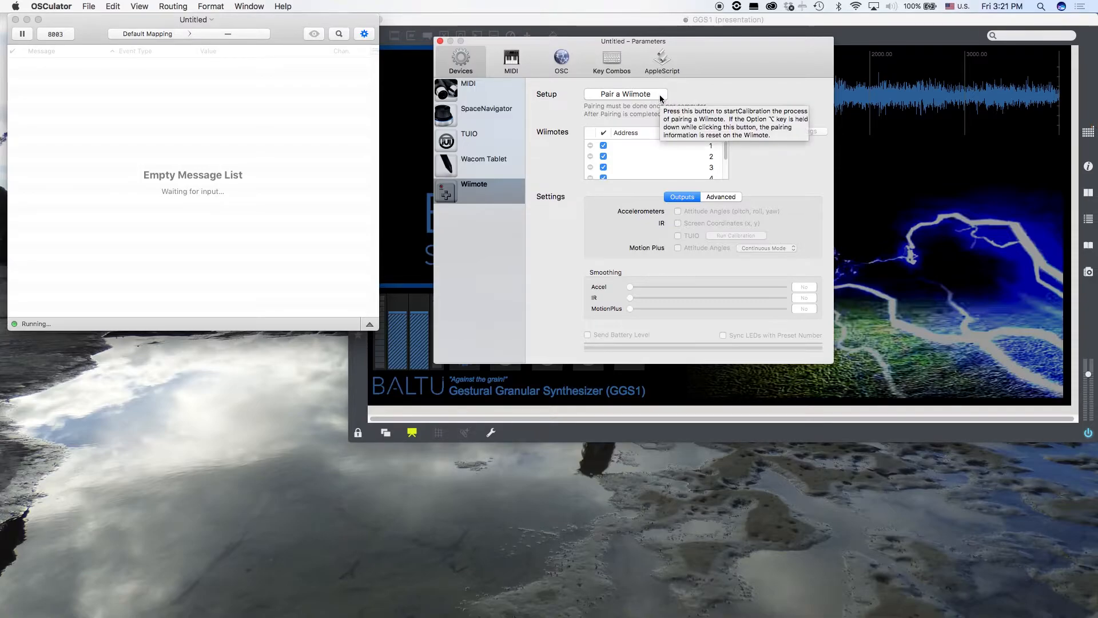
mouse_move(663, 98)
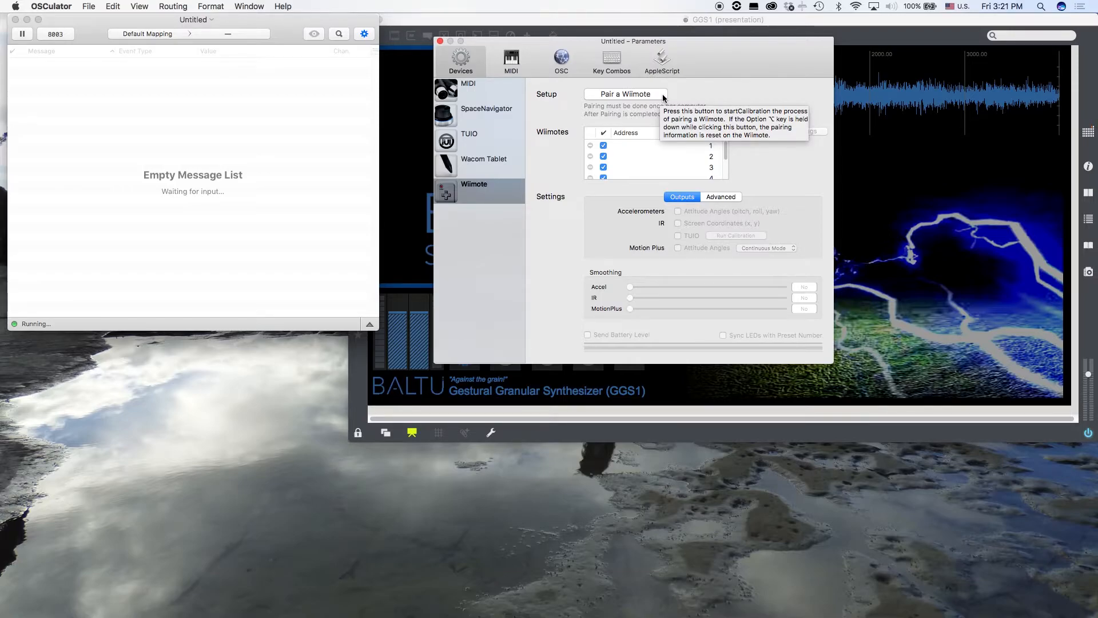
mouse_move(735, 95)
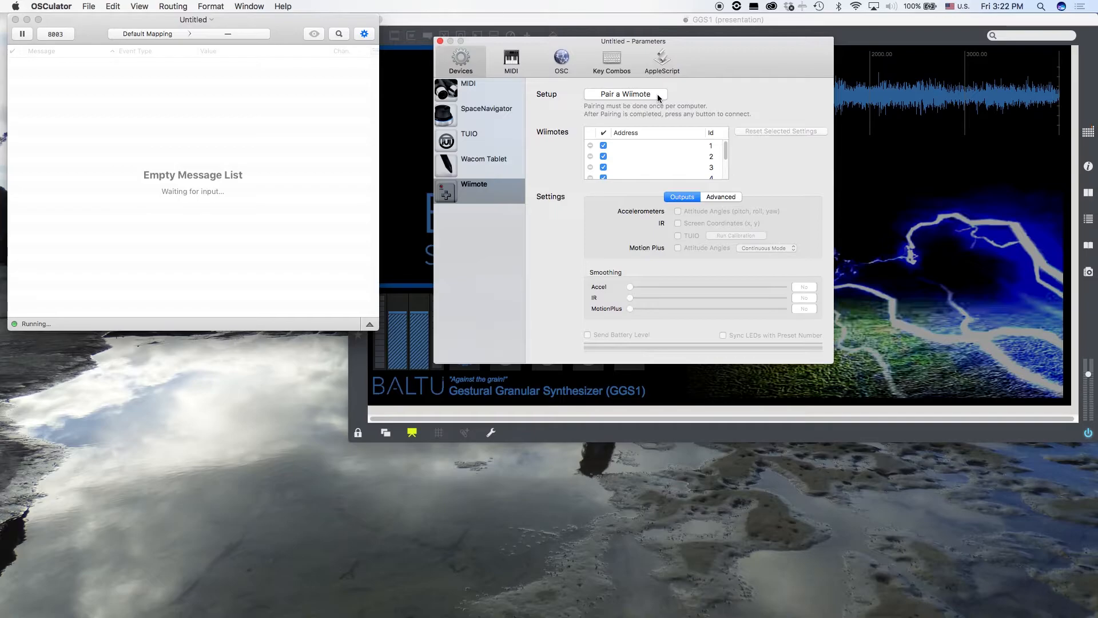
Step: Start pairing so the Wiimote connects and its sensor messages arrive
left_click(625, 94)
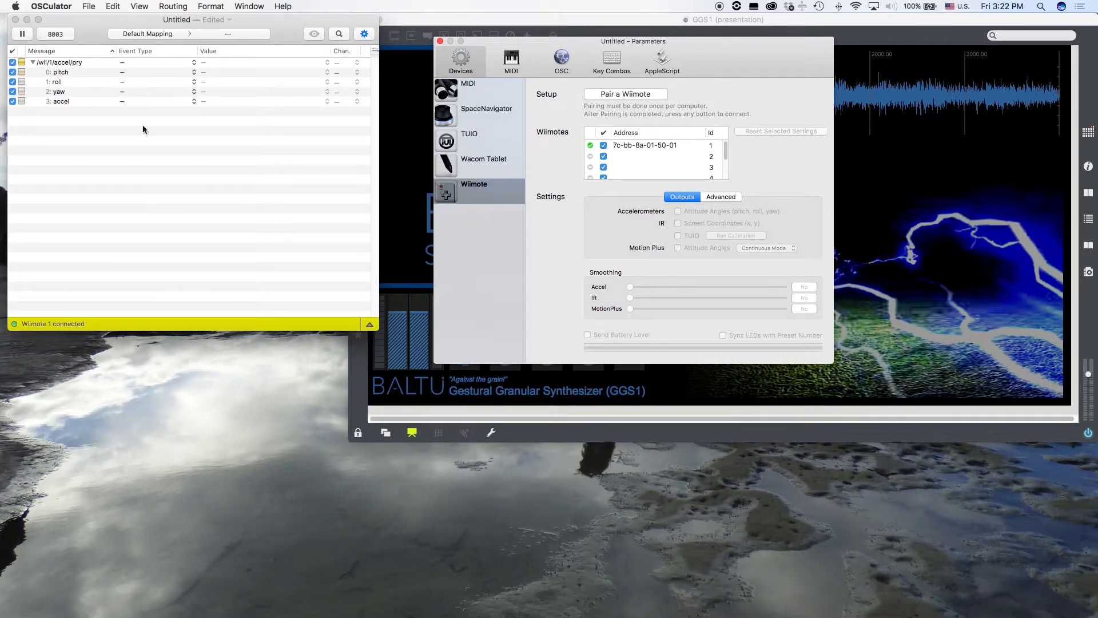
mouse_move(211, 91)
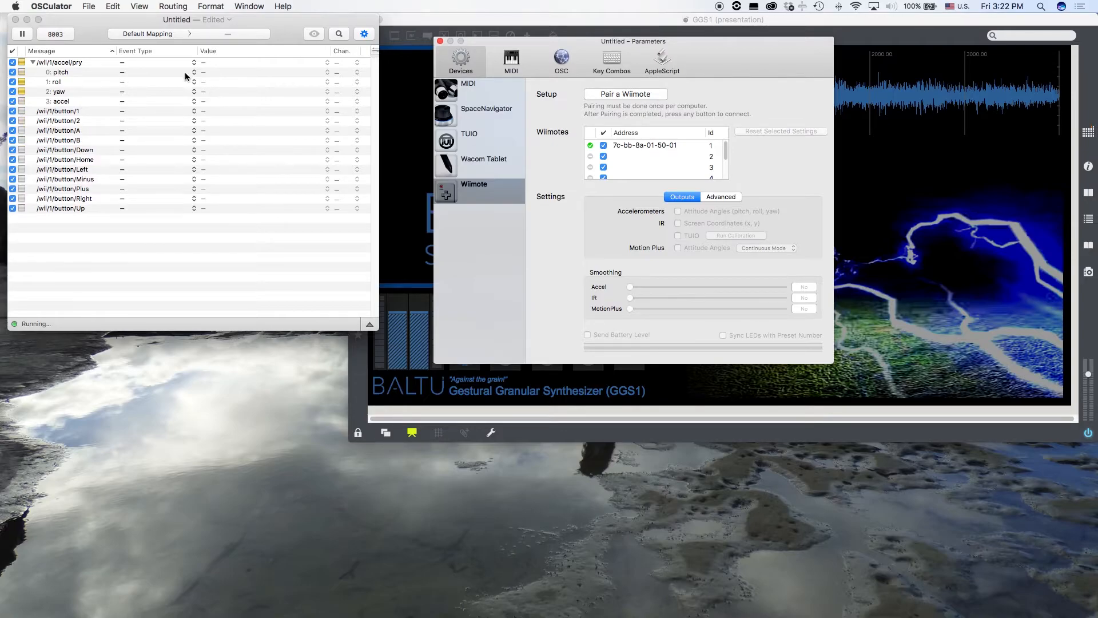
mouse_move(275, 65)
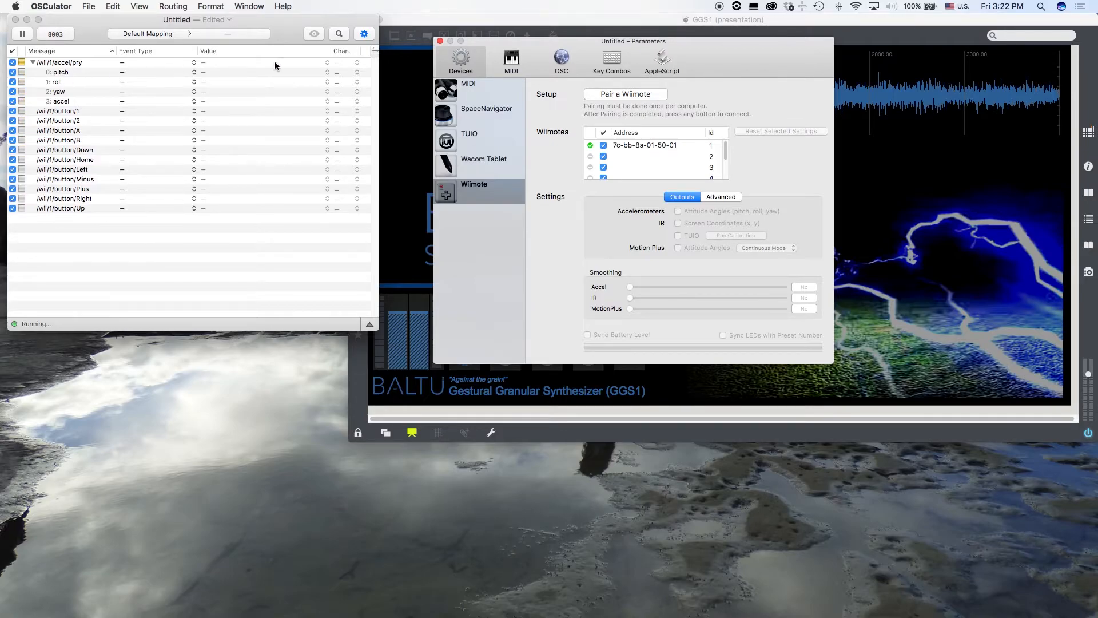
mouse_move(273, 105)
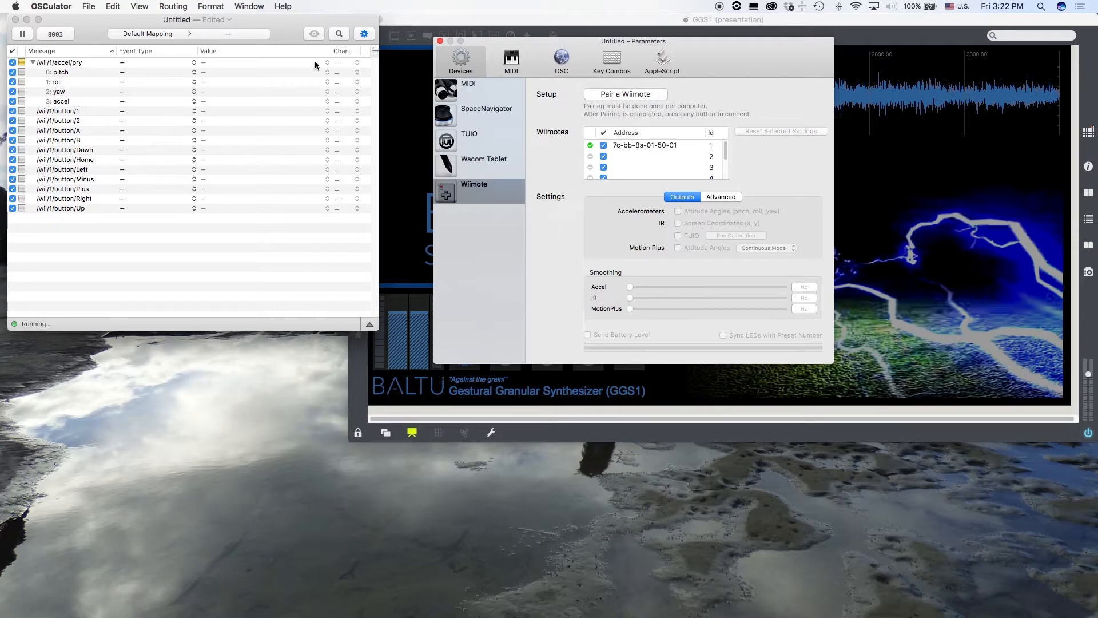
mouse_move(192, 70)
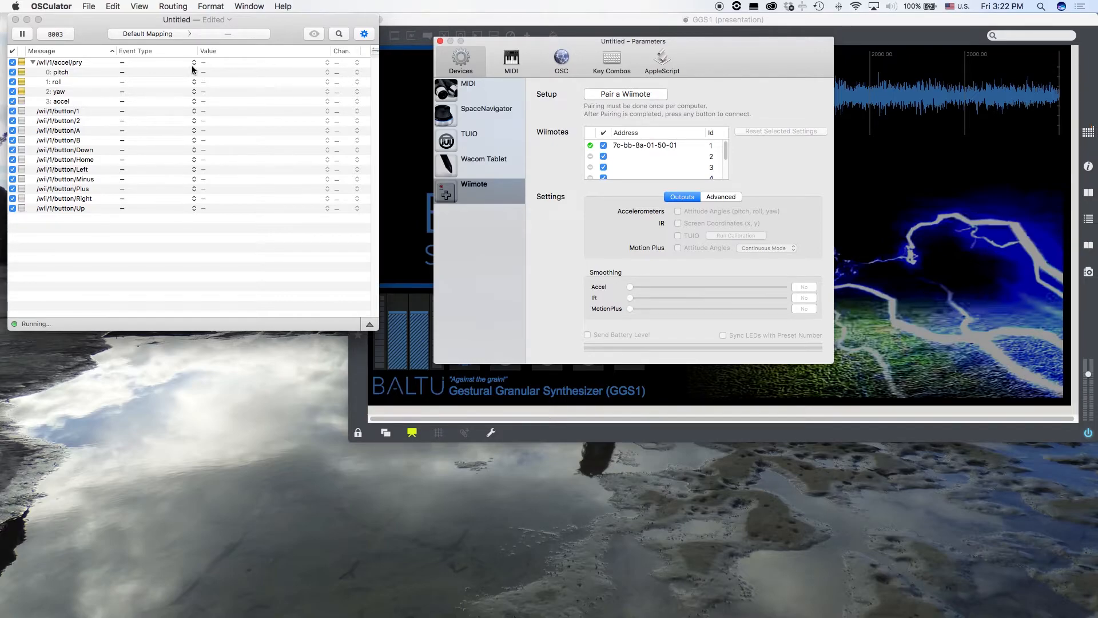
Step: Set all Wiimote messages to the OSC Message event type and begin a new routing
left_click(60, 61)
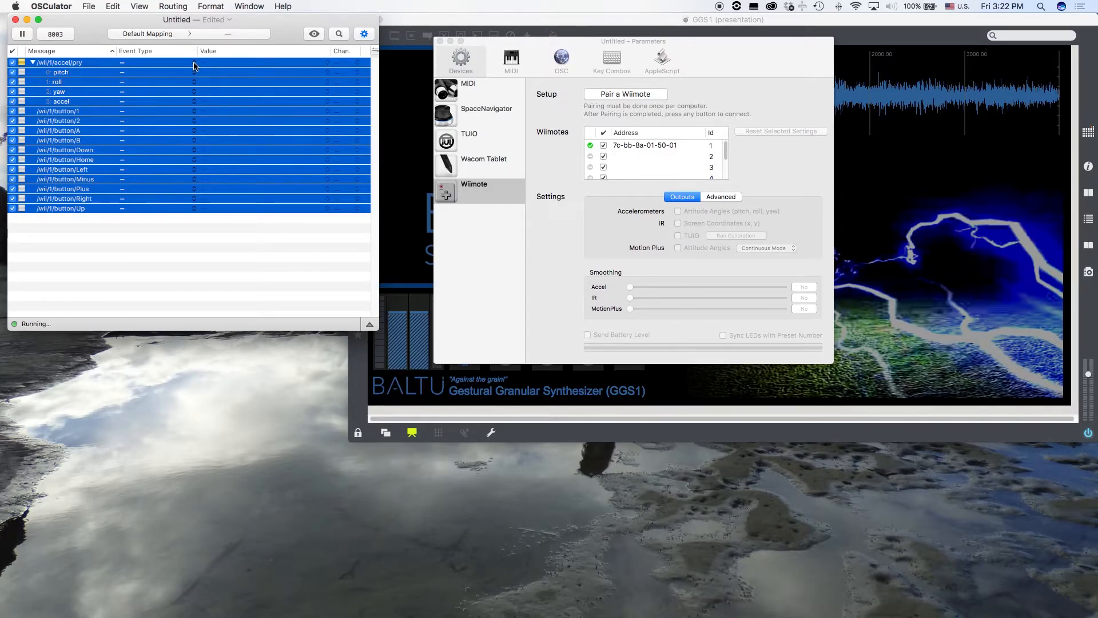
left_click(154, 62)
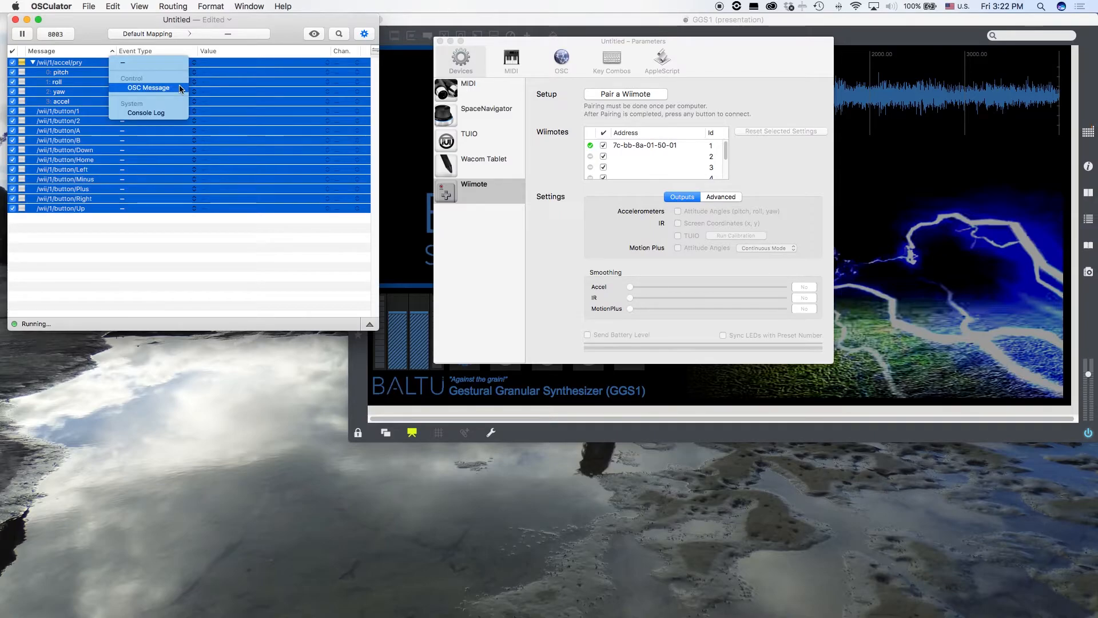
left_click(147, 87)
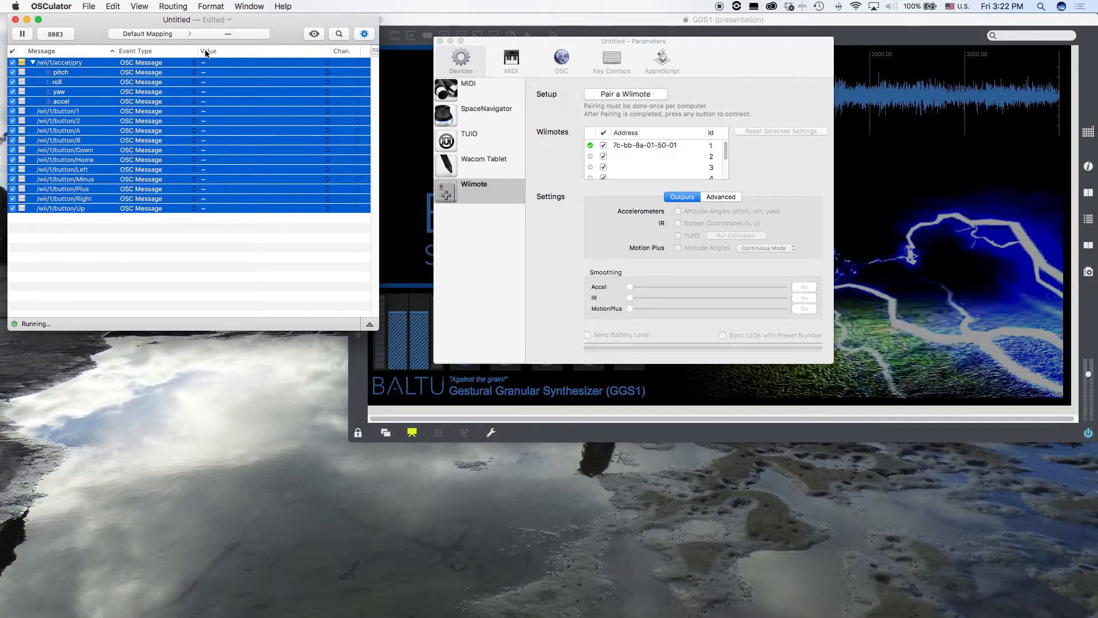
mouse_move(330, 68)
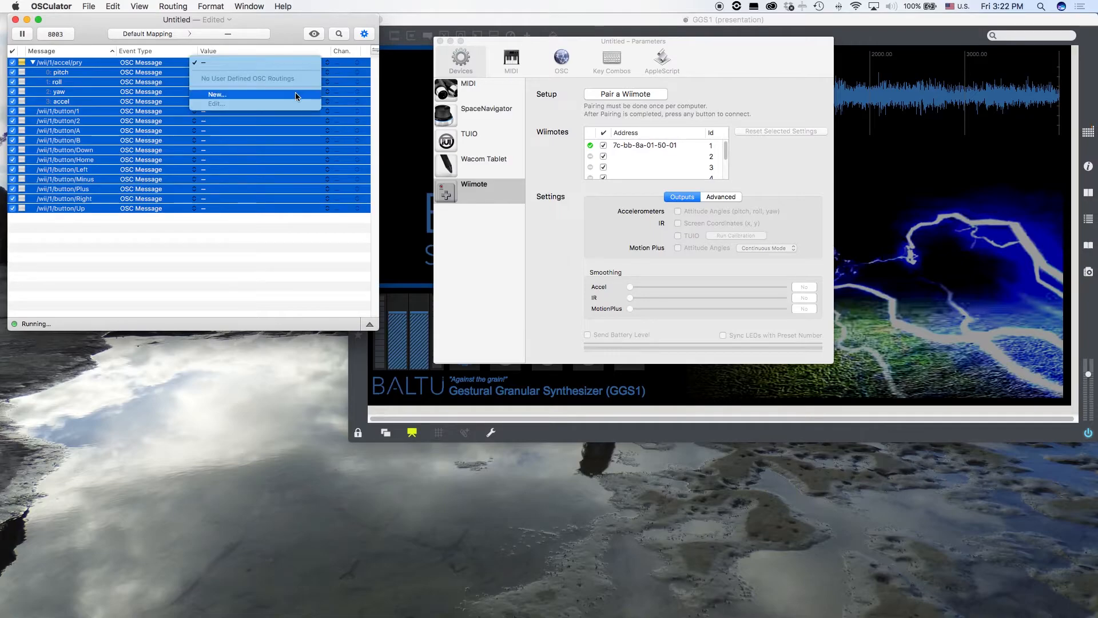
left_click(561, 60)
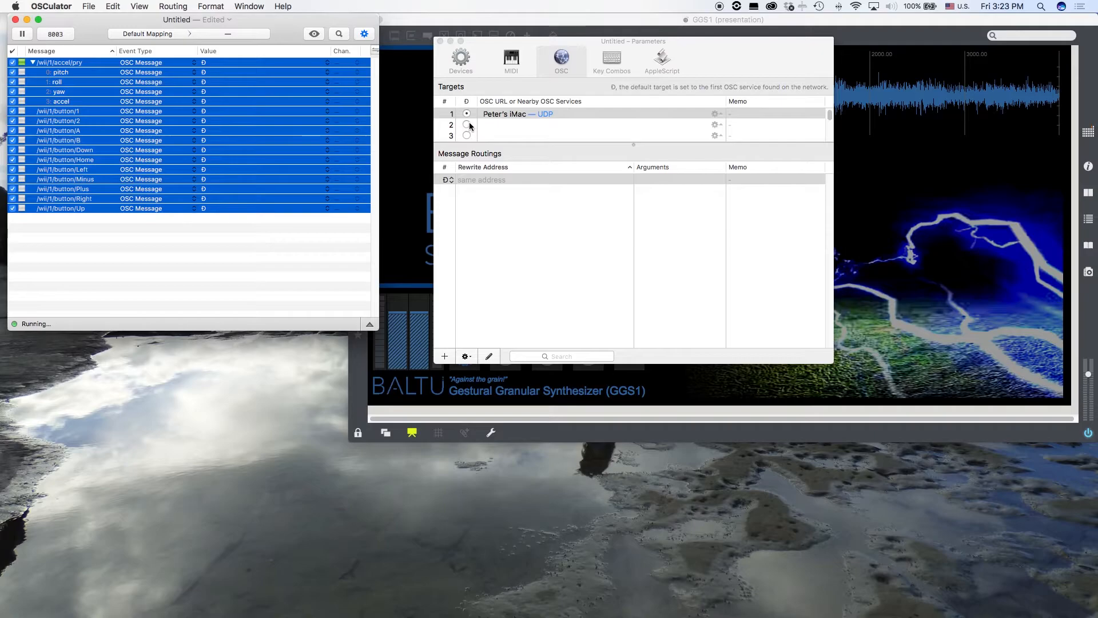
mouse_move(517, 118)
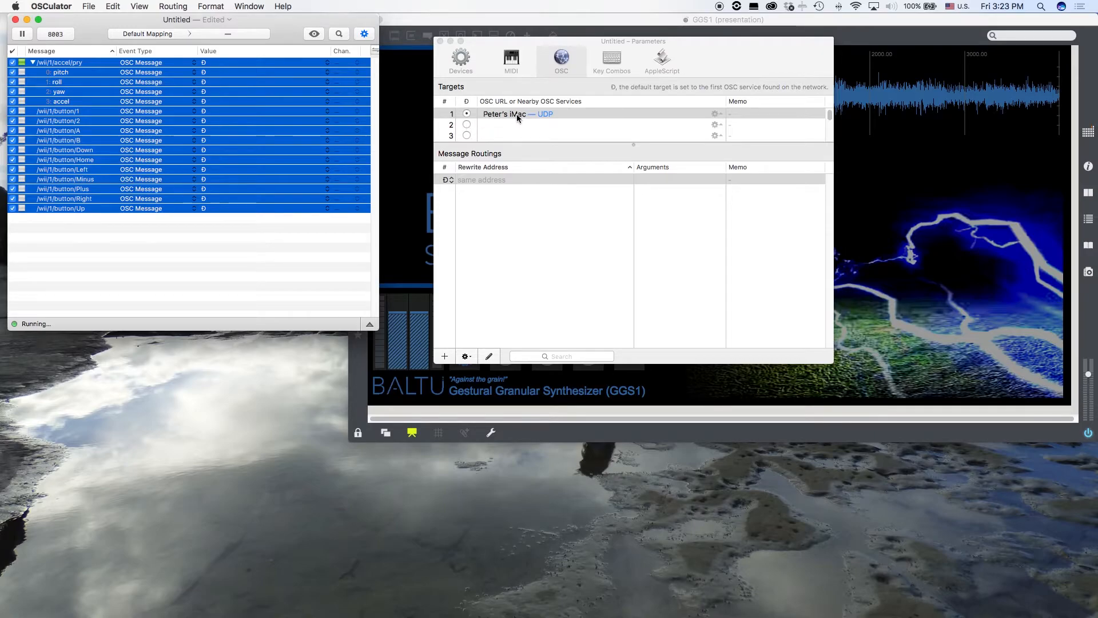
mouse_move(508, 126)
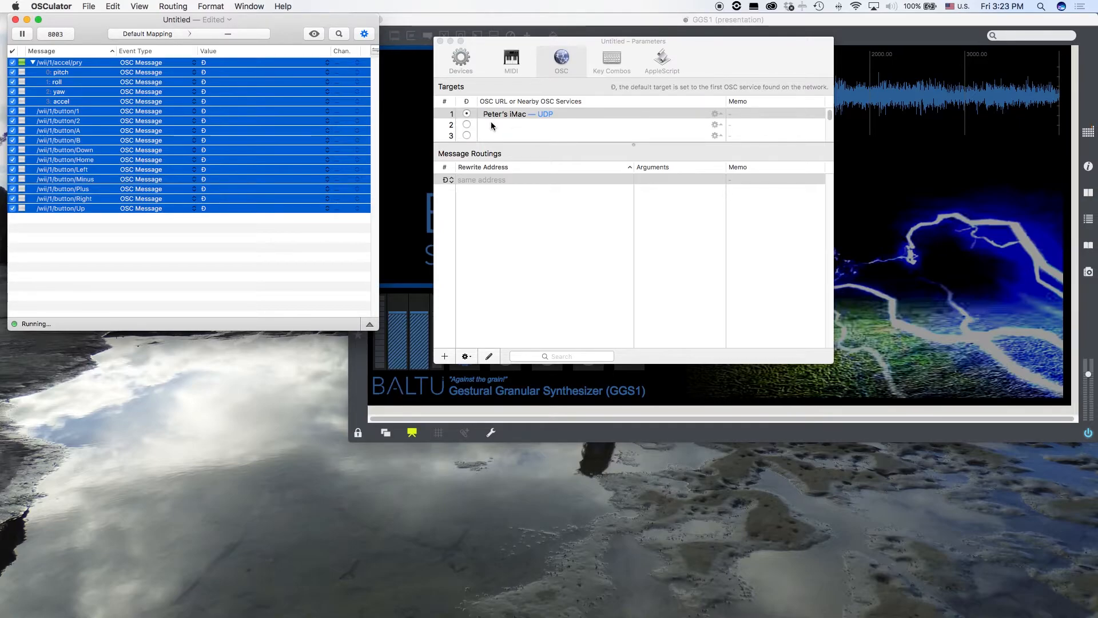
mouse_move(497, 123)
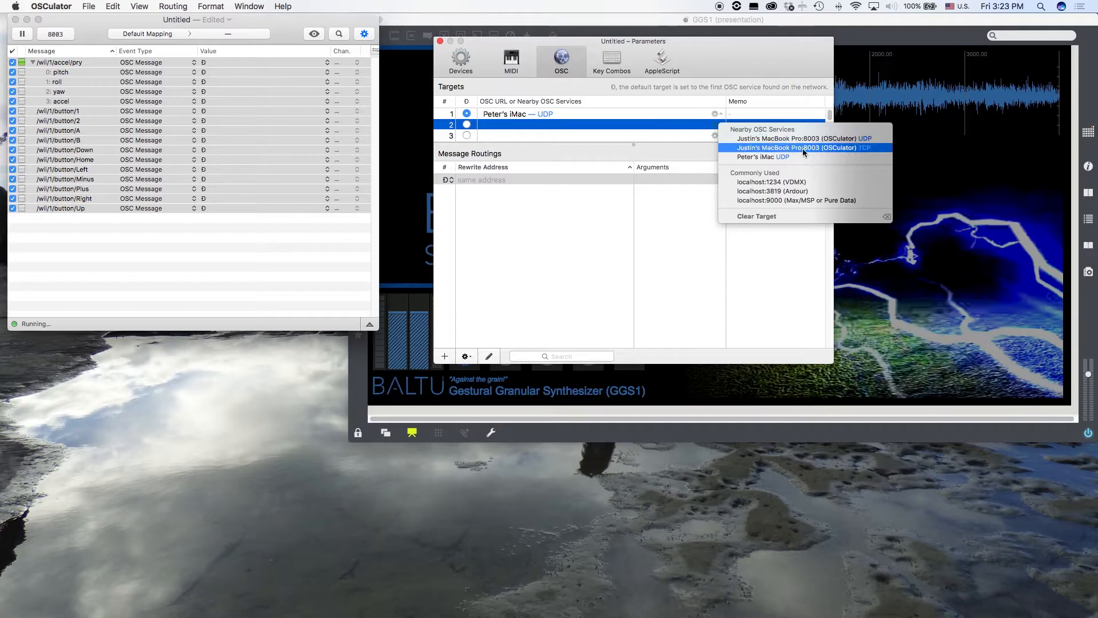
mouse_move(796, 201)
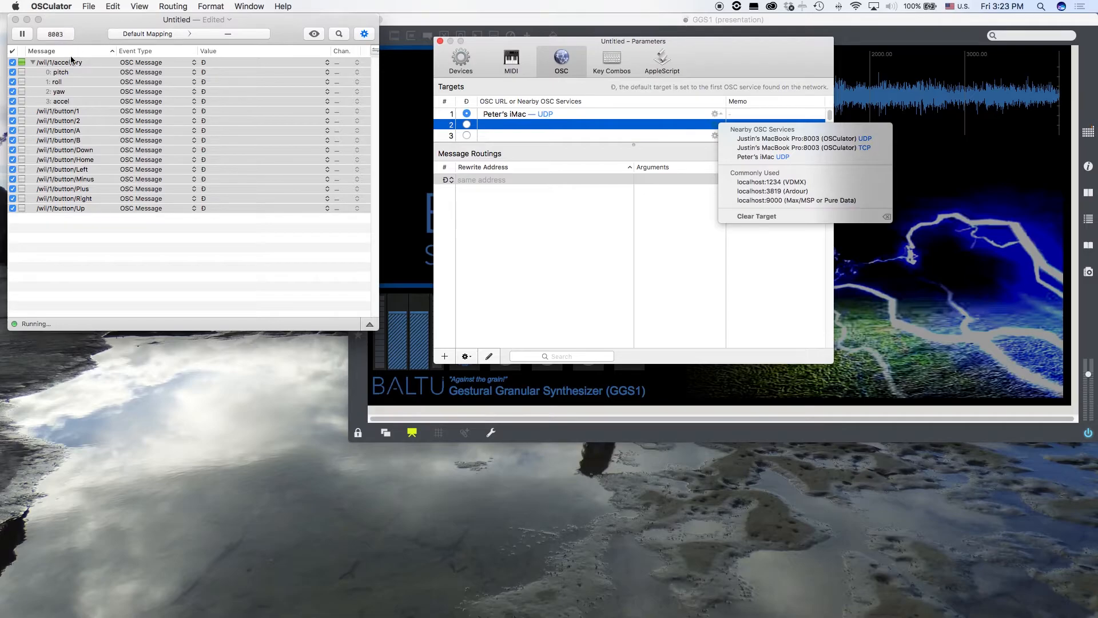
mouse_move(795, 200)
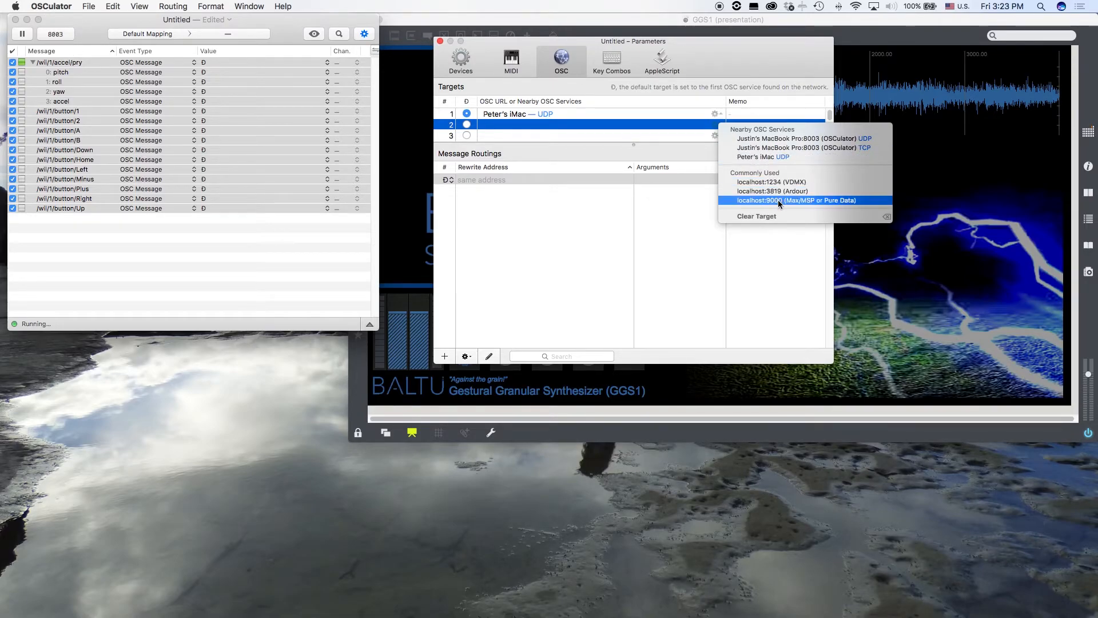
mouse_move(790, 203)
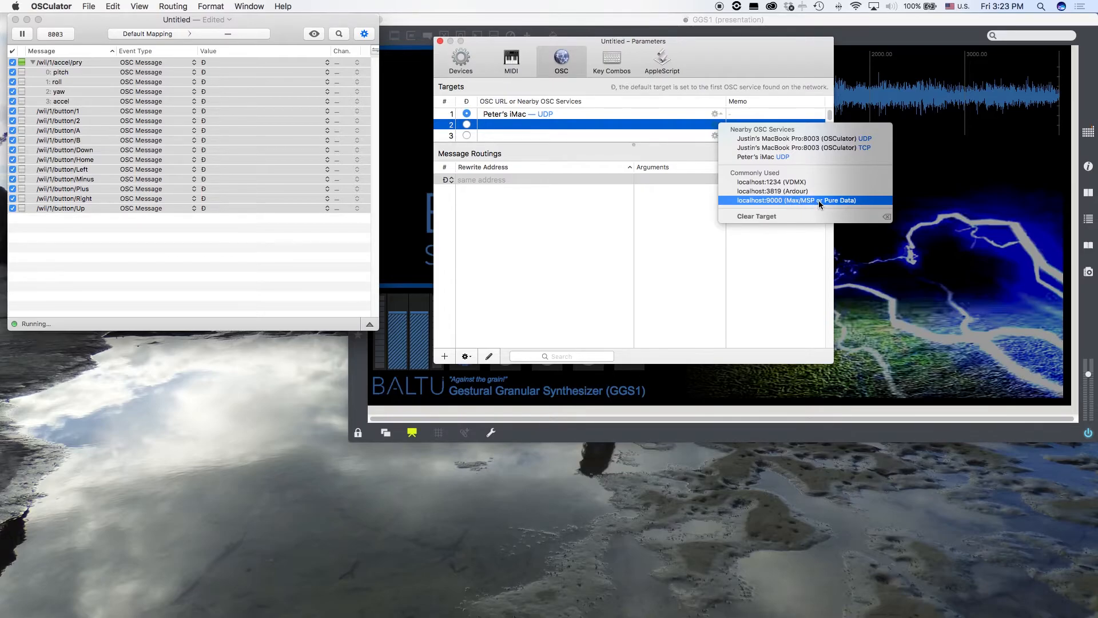
Step: Choose localhost:9000 (Max/MSP) as OSC target 2 and assign it to the routing
left_click(796, 200)
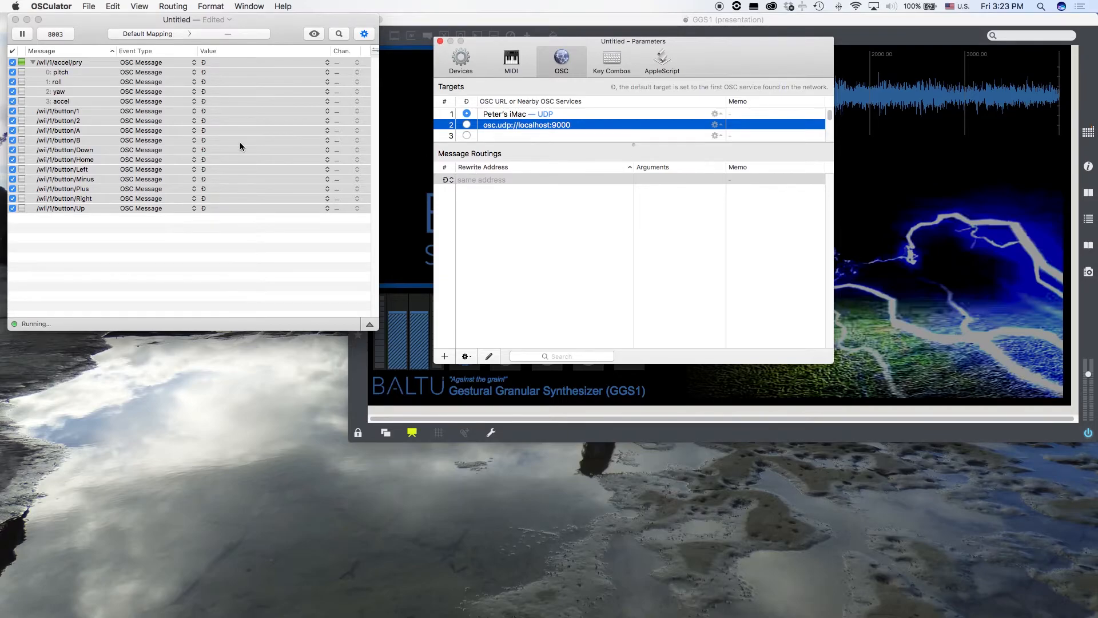
mouse_move(256, 64)
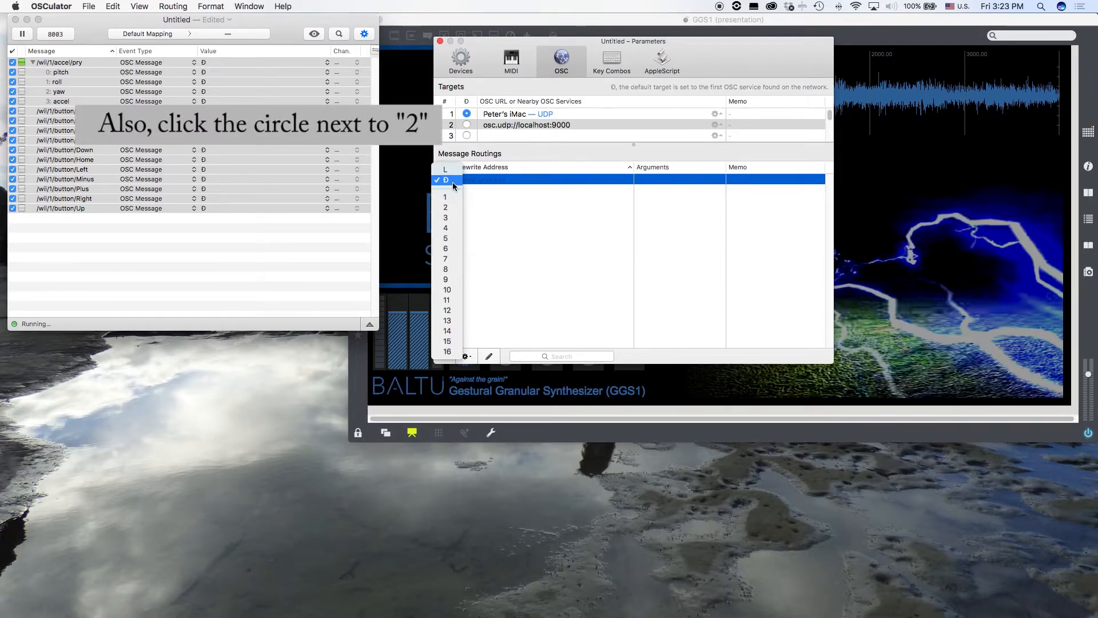
left_click(445, 180)
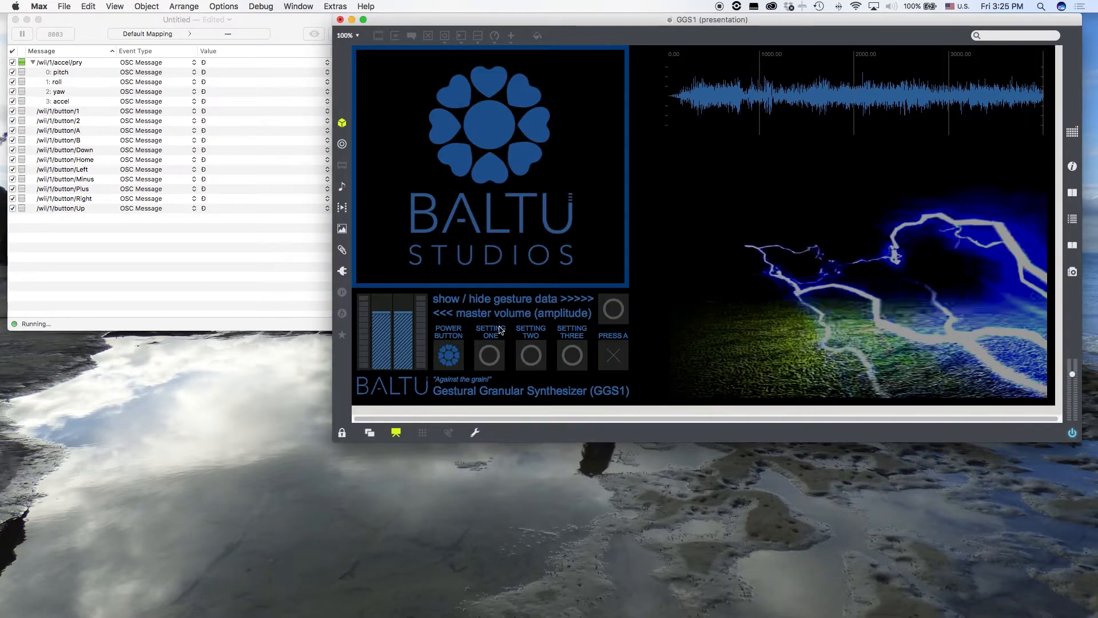
mouse_move(555, 215)
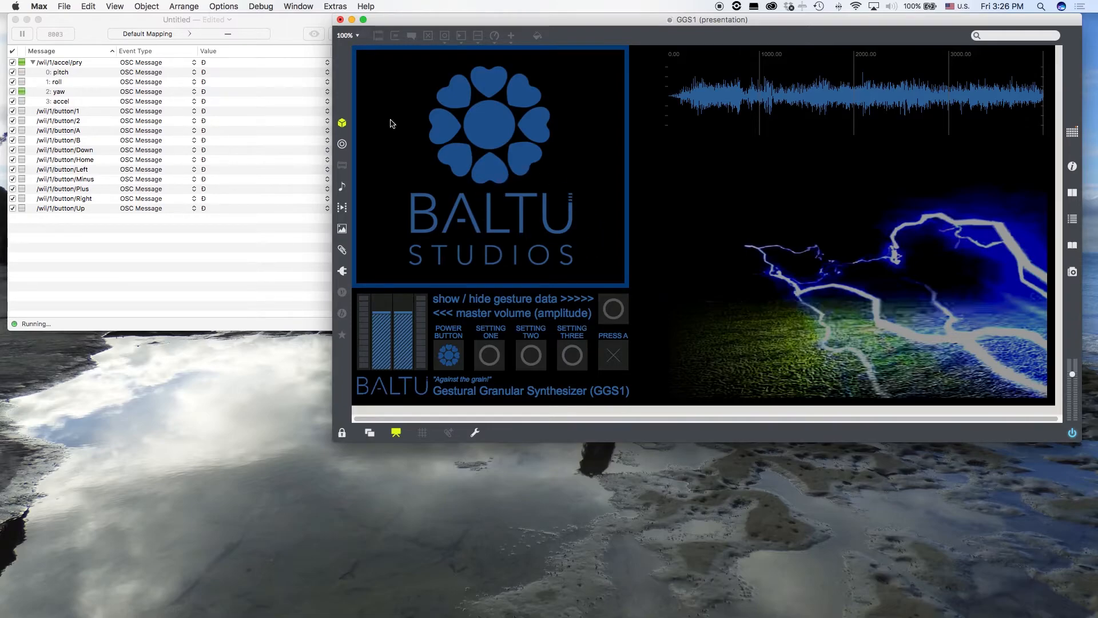
mouse_move(436, 116)
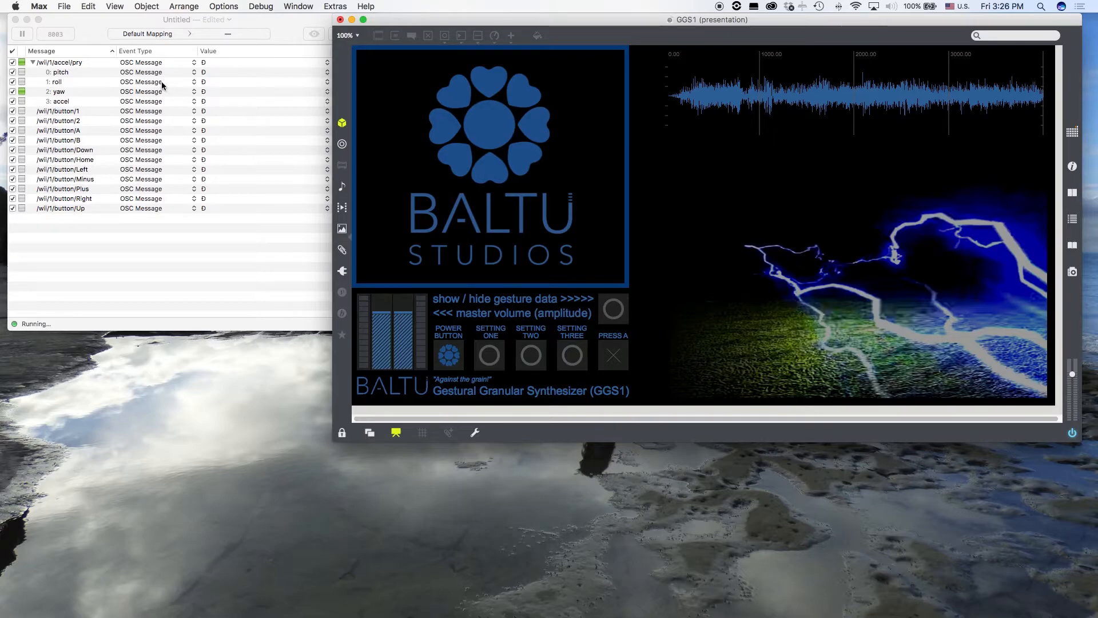
mouse_move(544, 183)
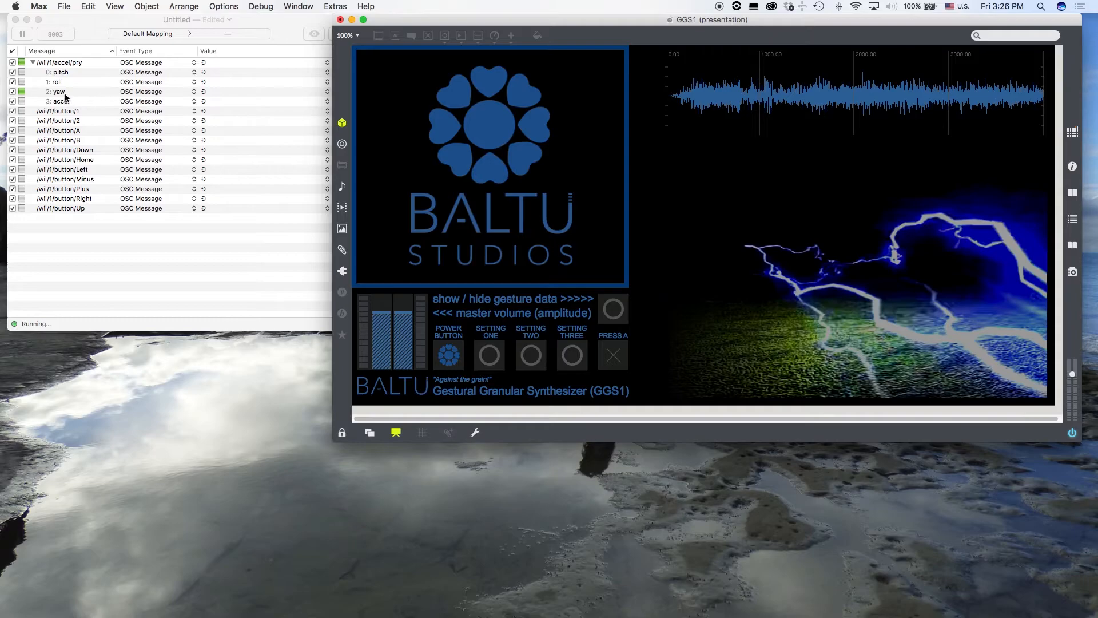
mouse_move(57, 106)
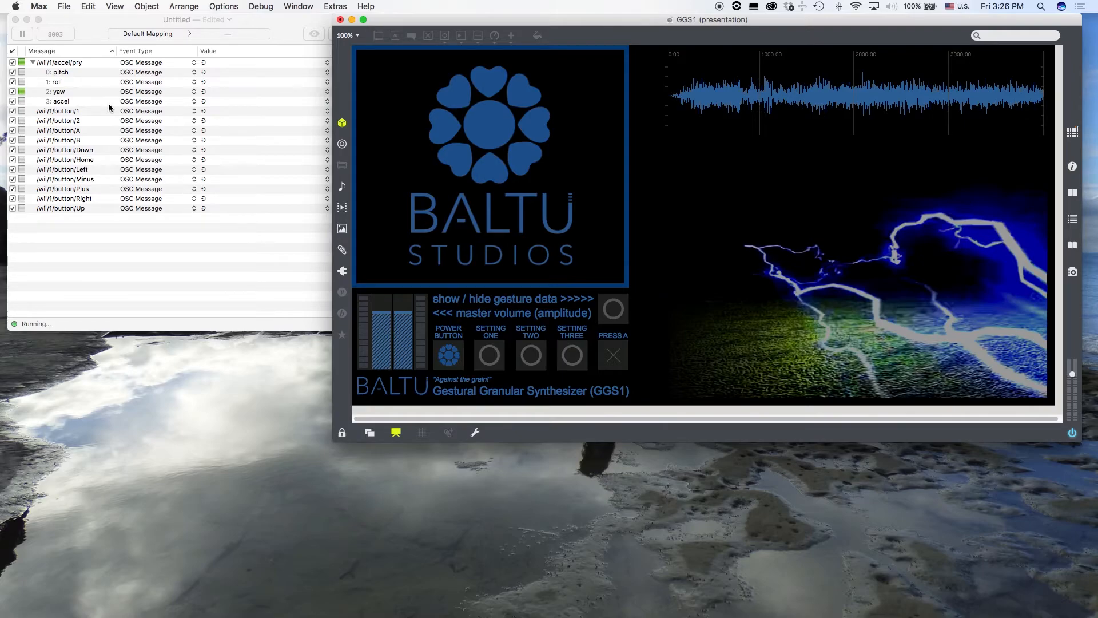
mouse_move(76, 71)
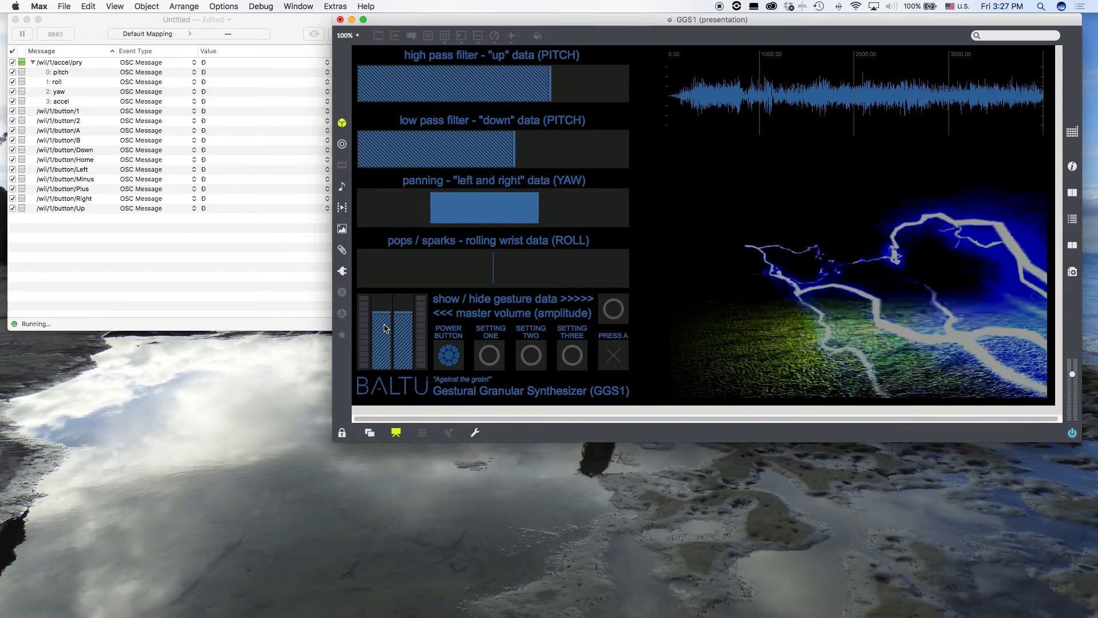
Step: Drag the GGS1 master volume slider down to near zero
left_click_drag(385, 328, 384, 371)
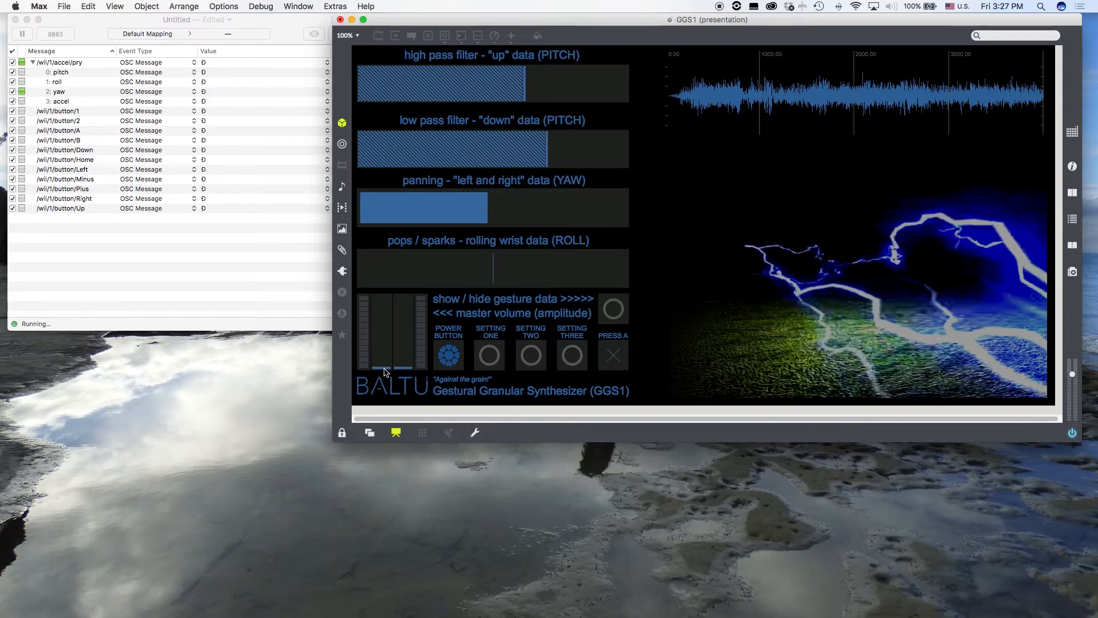